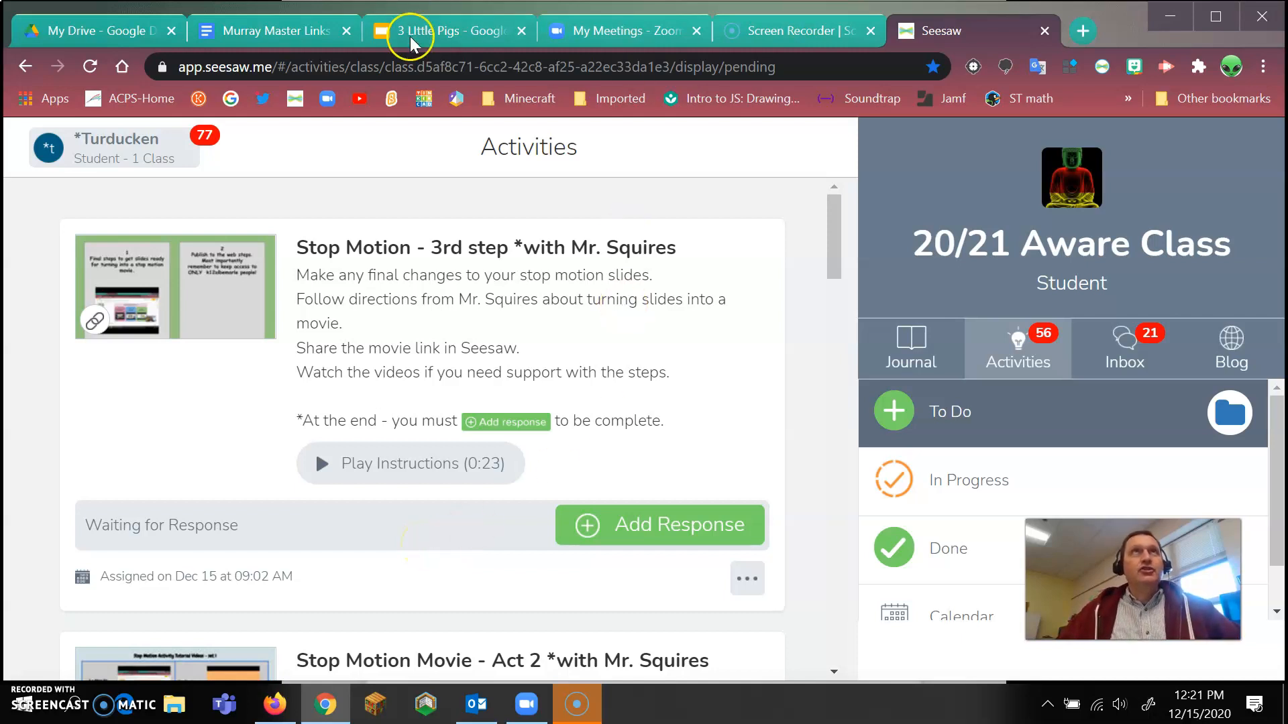
Switch from Seesaw to the '3 Little Pigs – Google Slides' browser tab
left_click(443, 31)
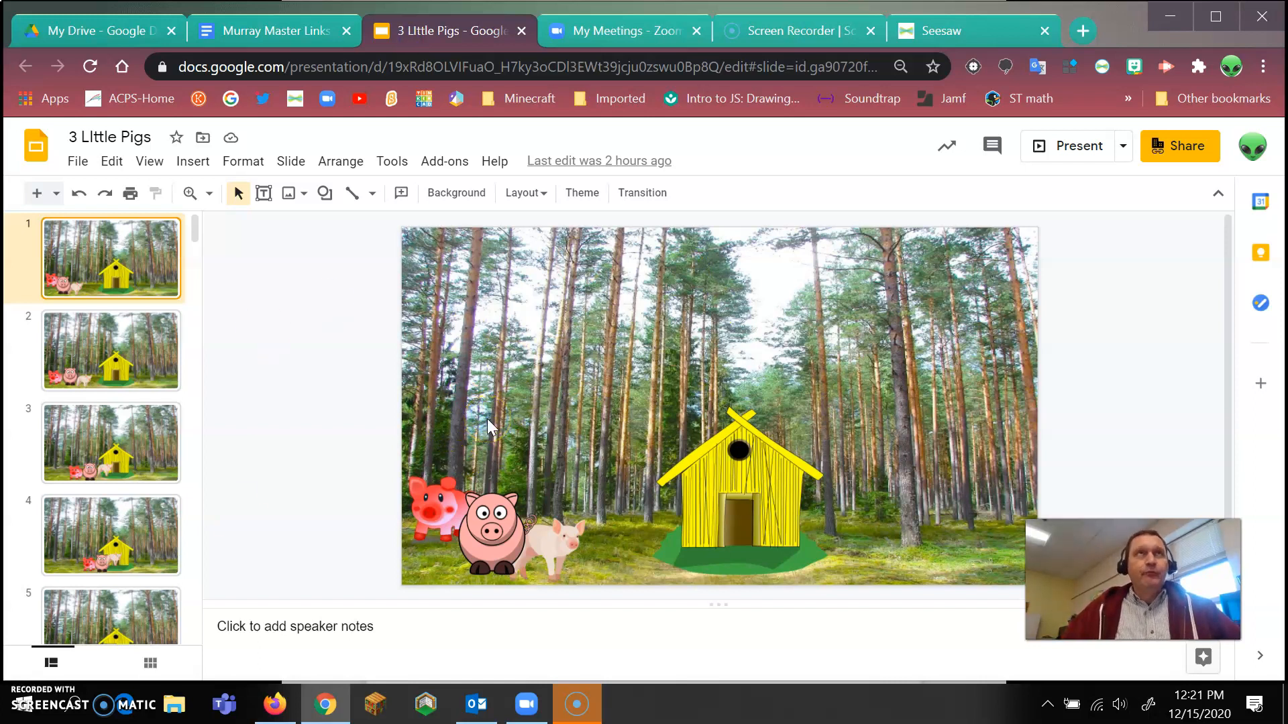
mouse_move(380, 462)
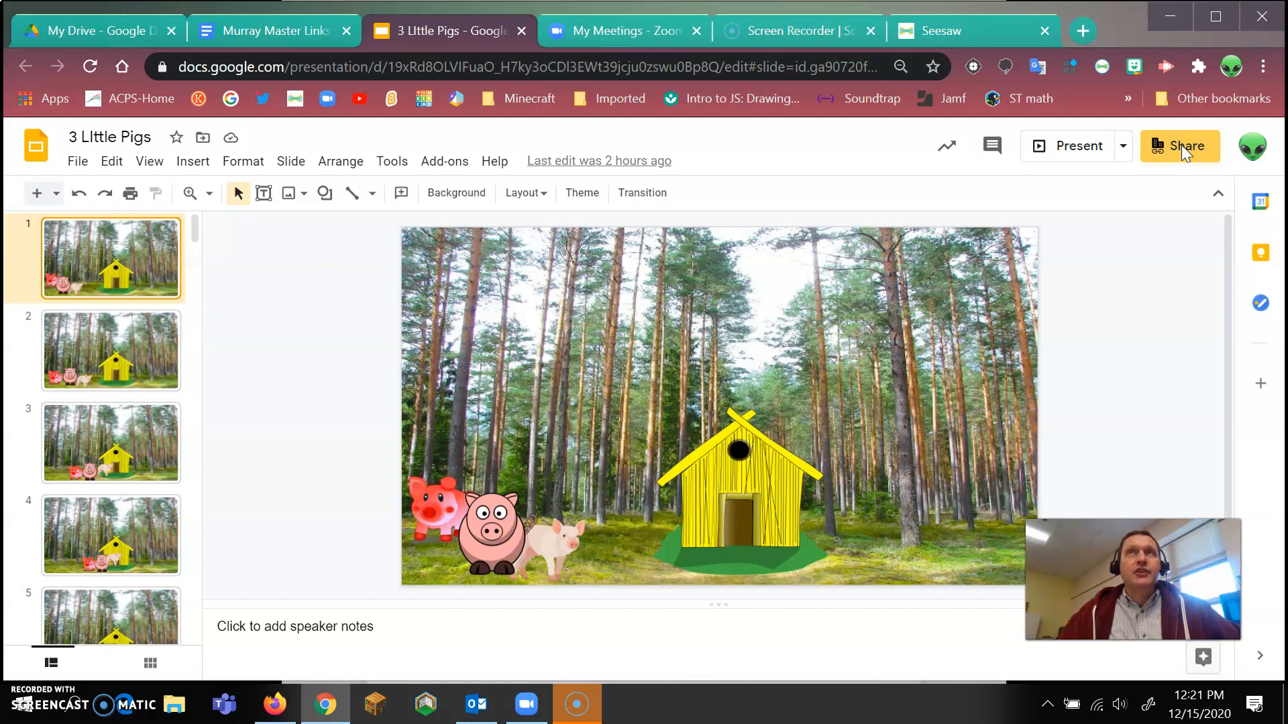
Copy the presentation's viewer share link for anyone in K12albemarle.org
left_click(1179, 146)
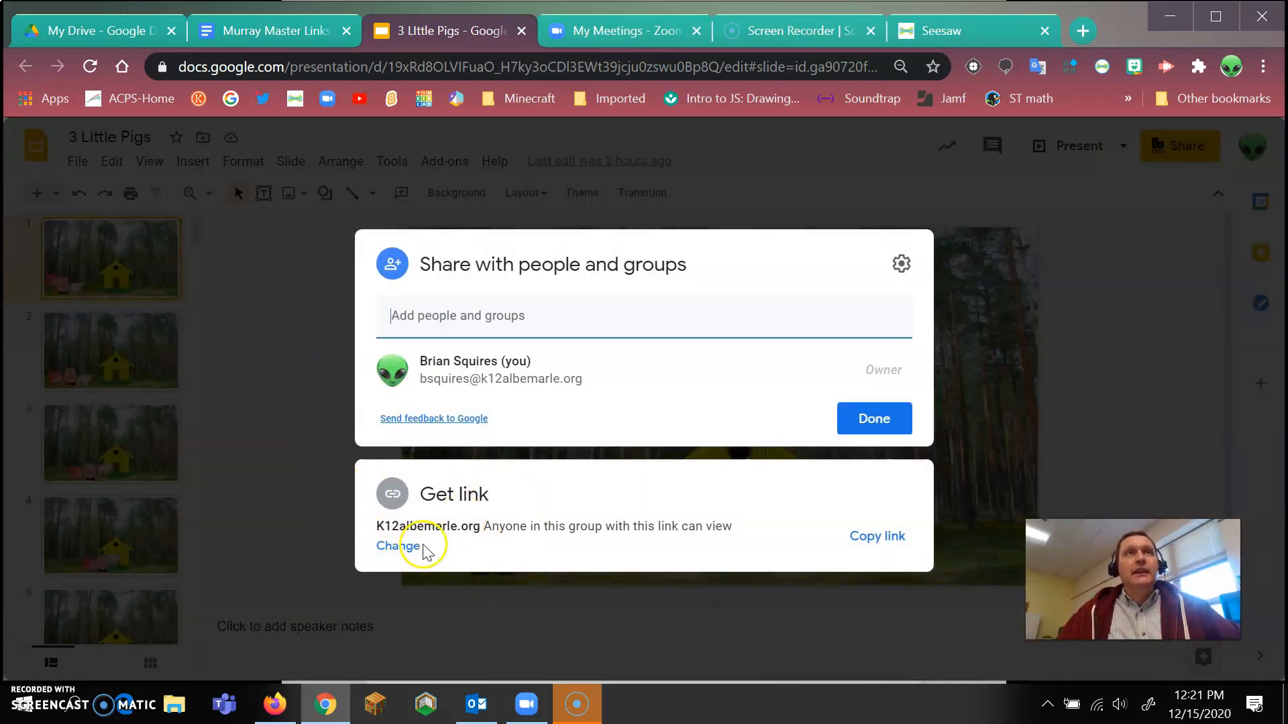
left_click(398, 546)
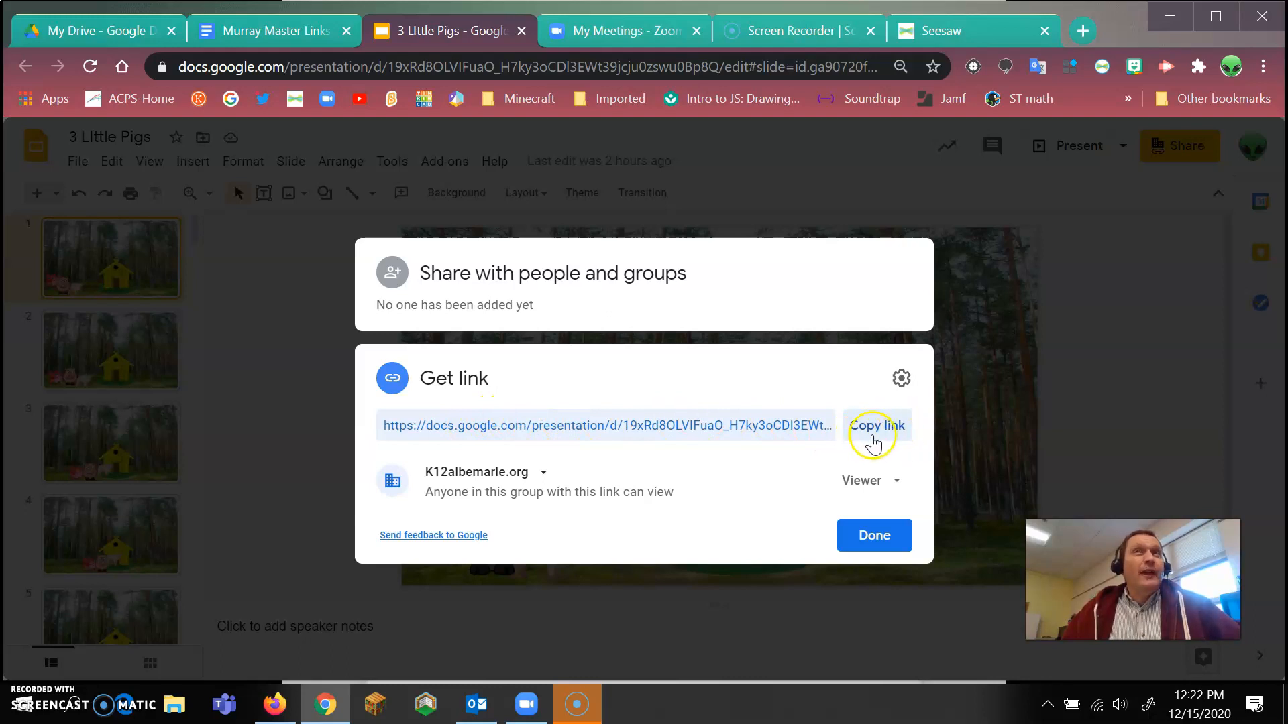
left_click(875, 425)
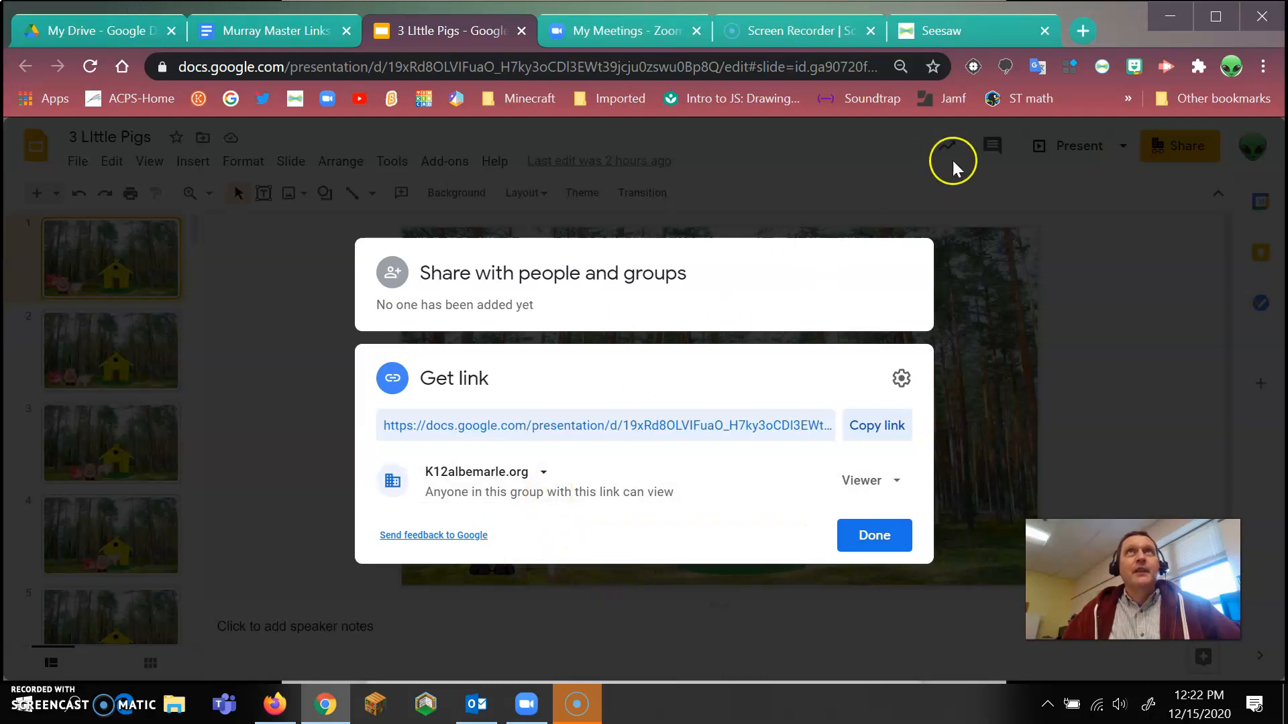
Back in Seesaw, start a link response to the Stop Motion 3rd step activity
left_click(971, 30)
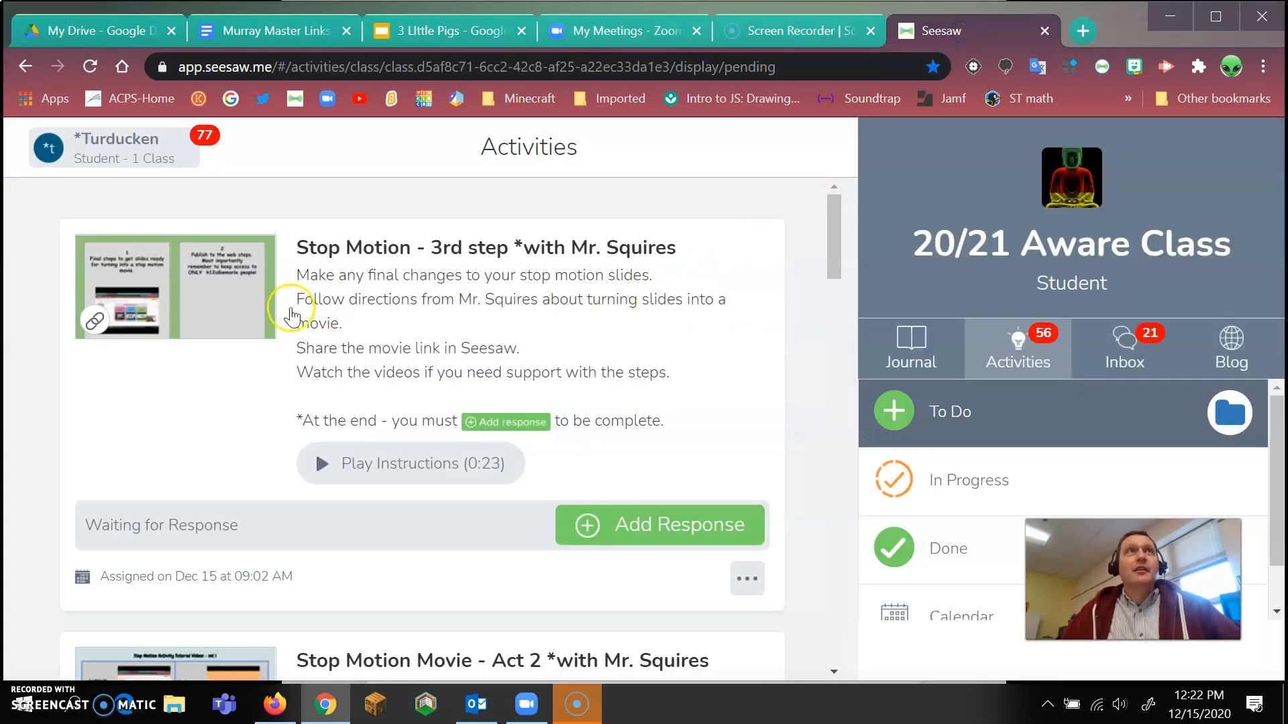
mouse_move(405, 449)
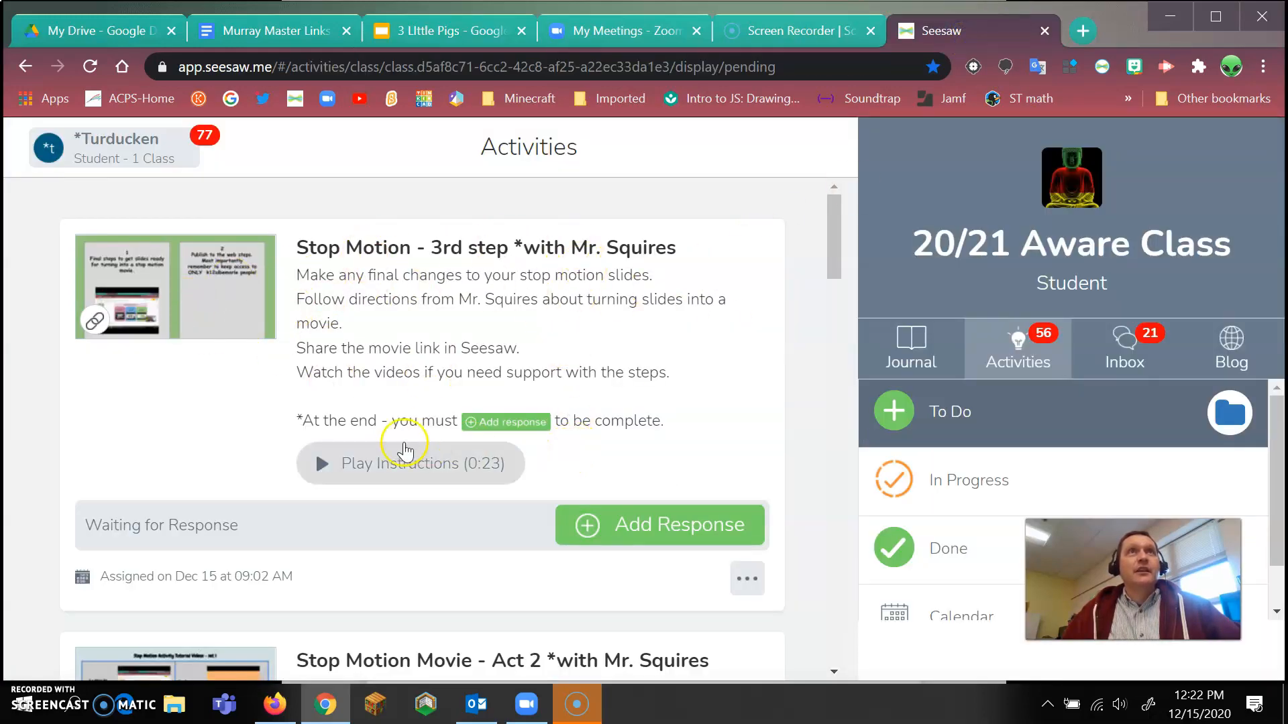
mouse_move(633, 435)
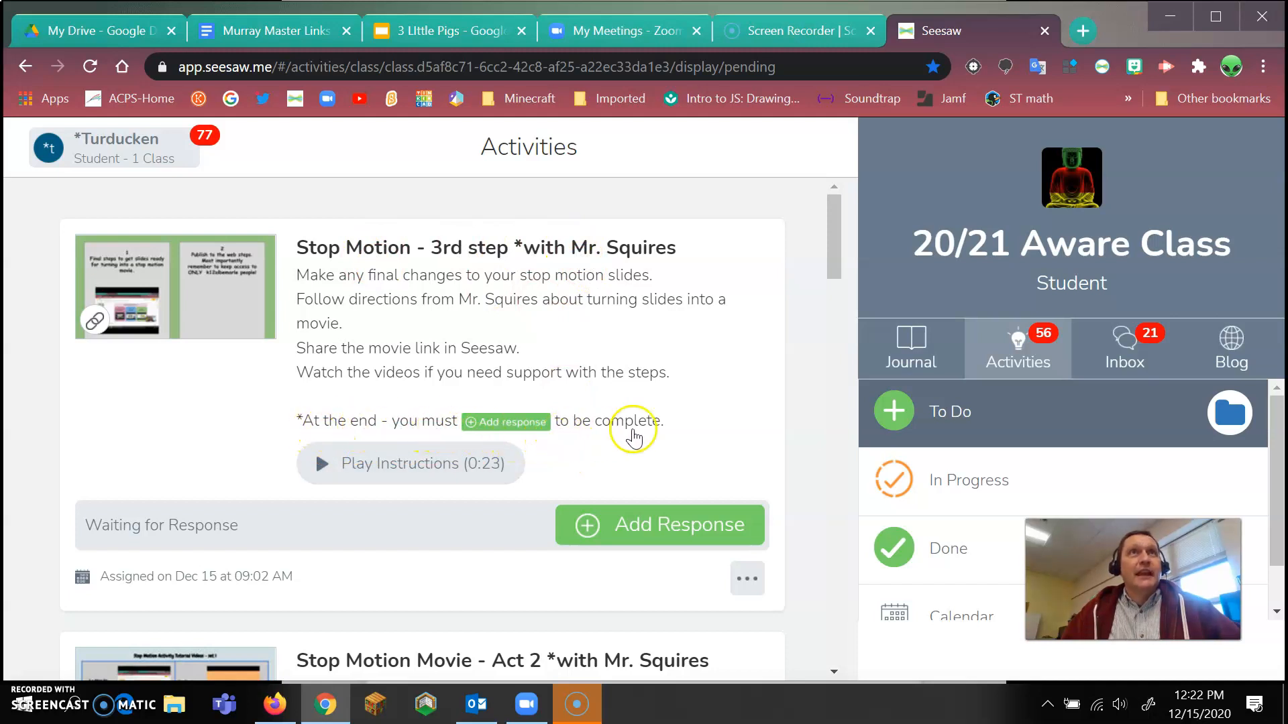
left_click(659, 525)
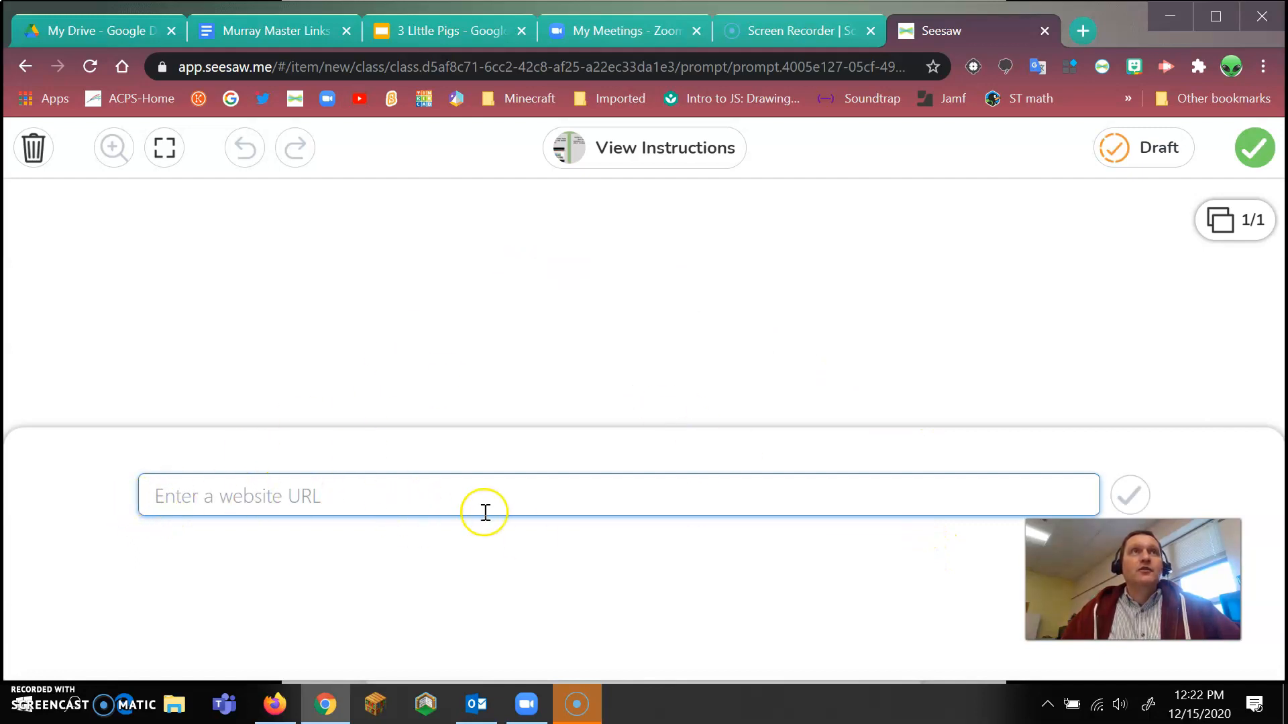
mouse_move(489, 575)
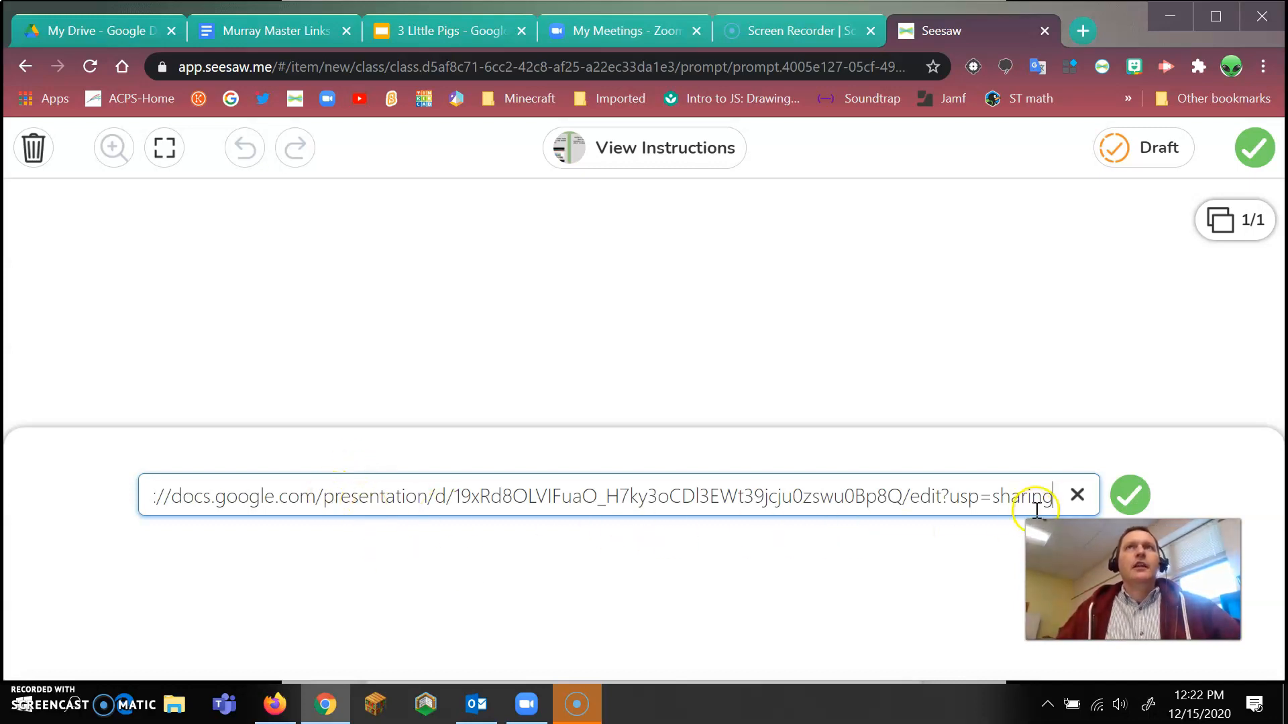
Confirm the pasted presentation link as the response's website URL
left_click(1130, 495)
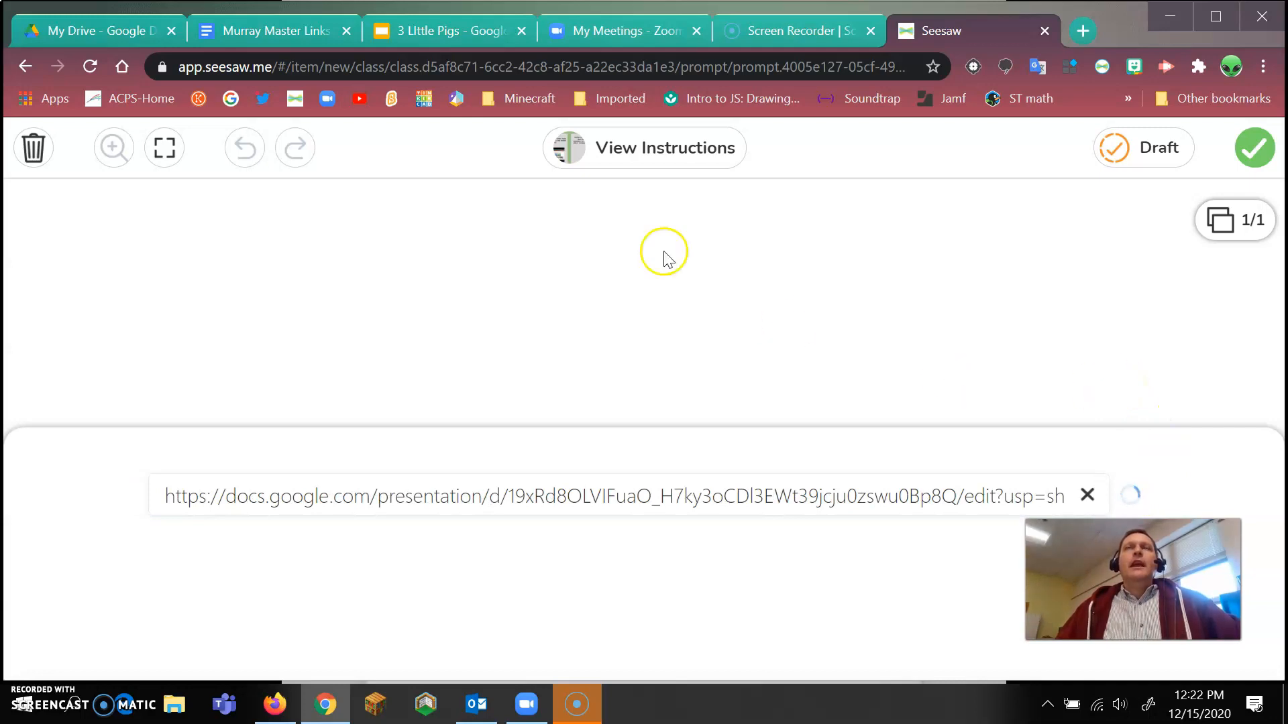
mouse_move(639, 250)
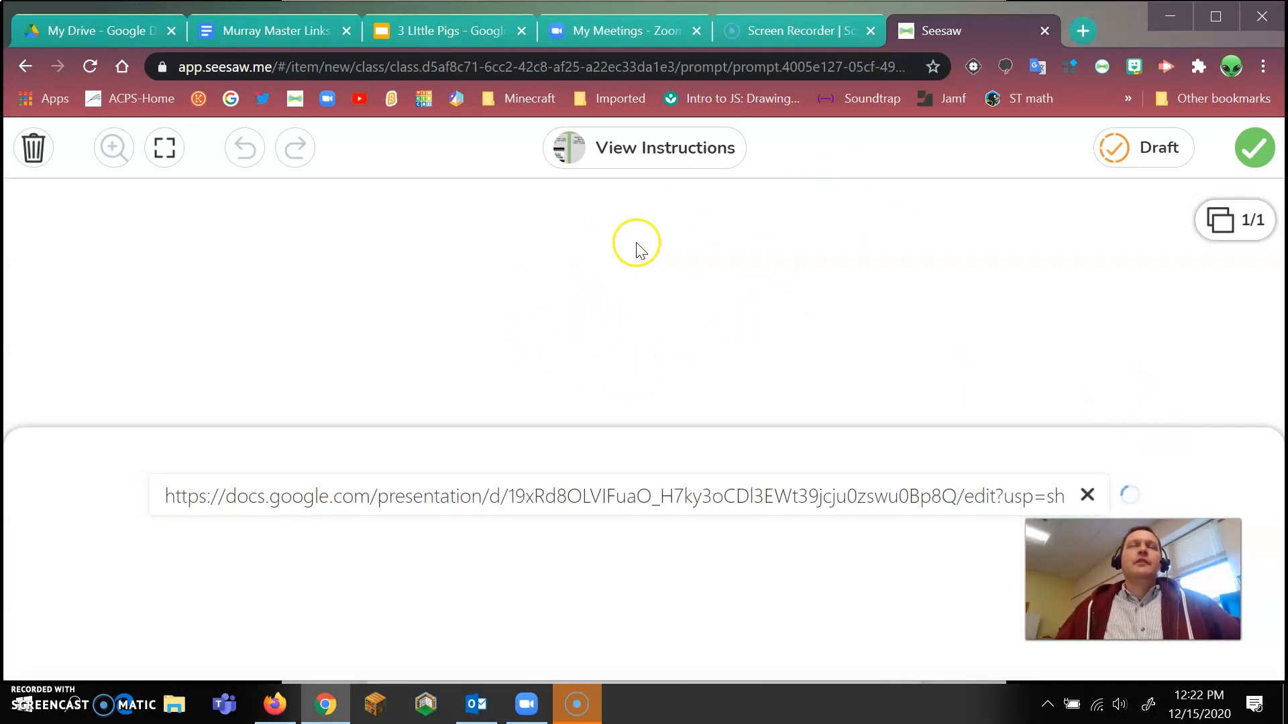
mouse_move(743, 353)
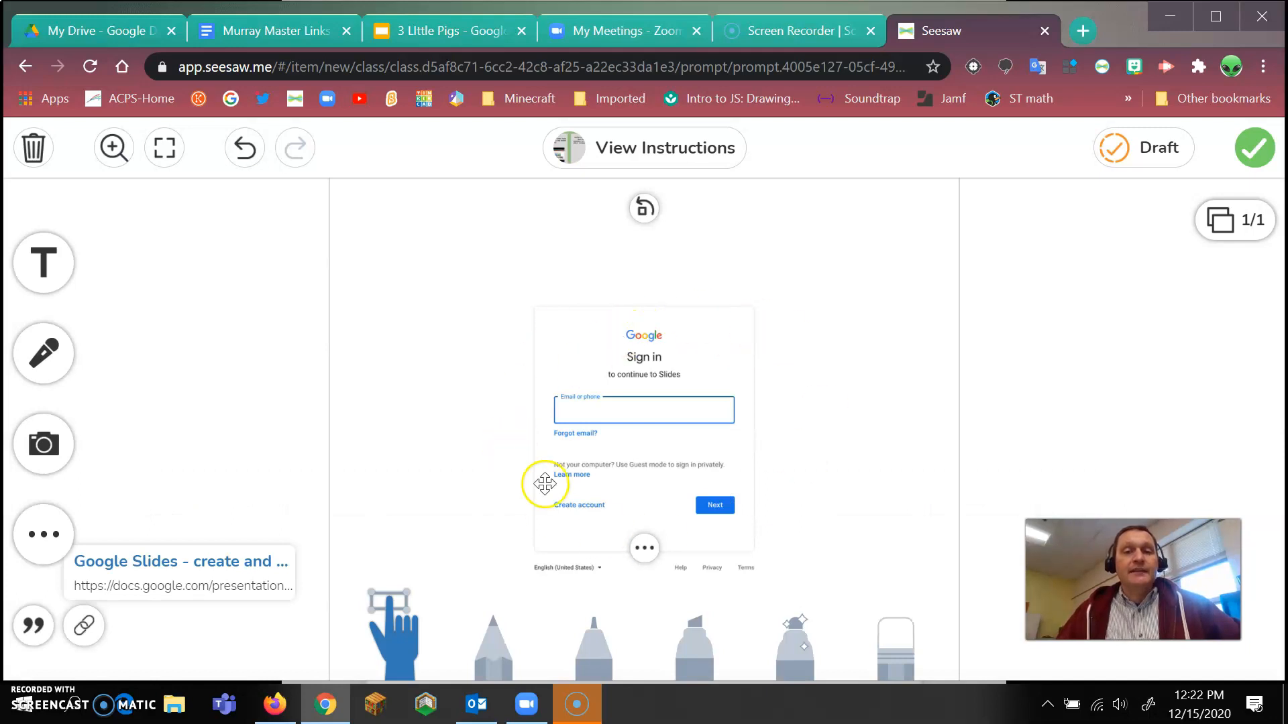
mouse_move(573, 417)
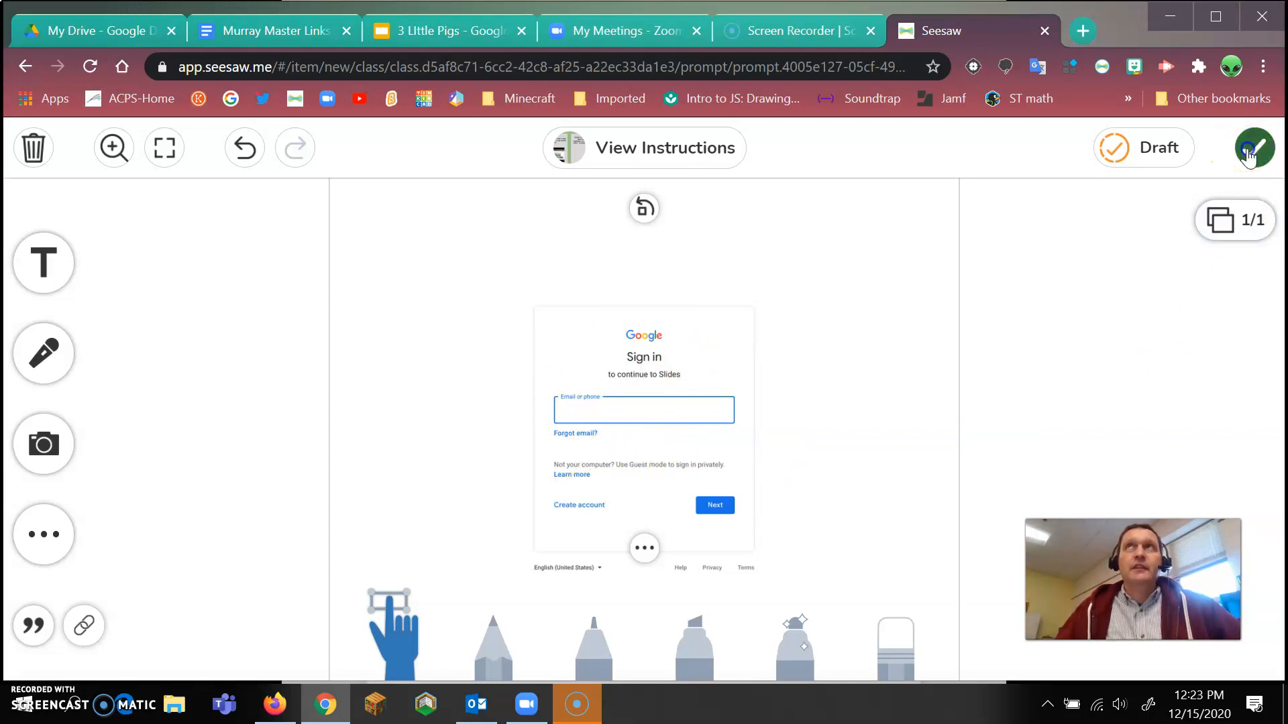
Upload the loaded Google Slides link response to the Stop Motion activity
left_click(1251, 147)
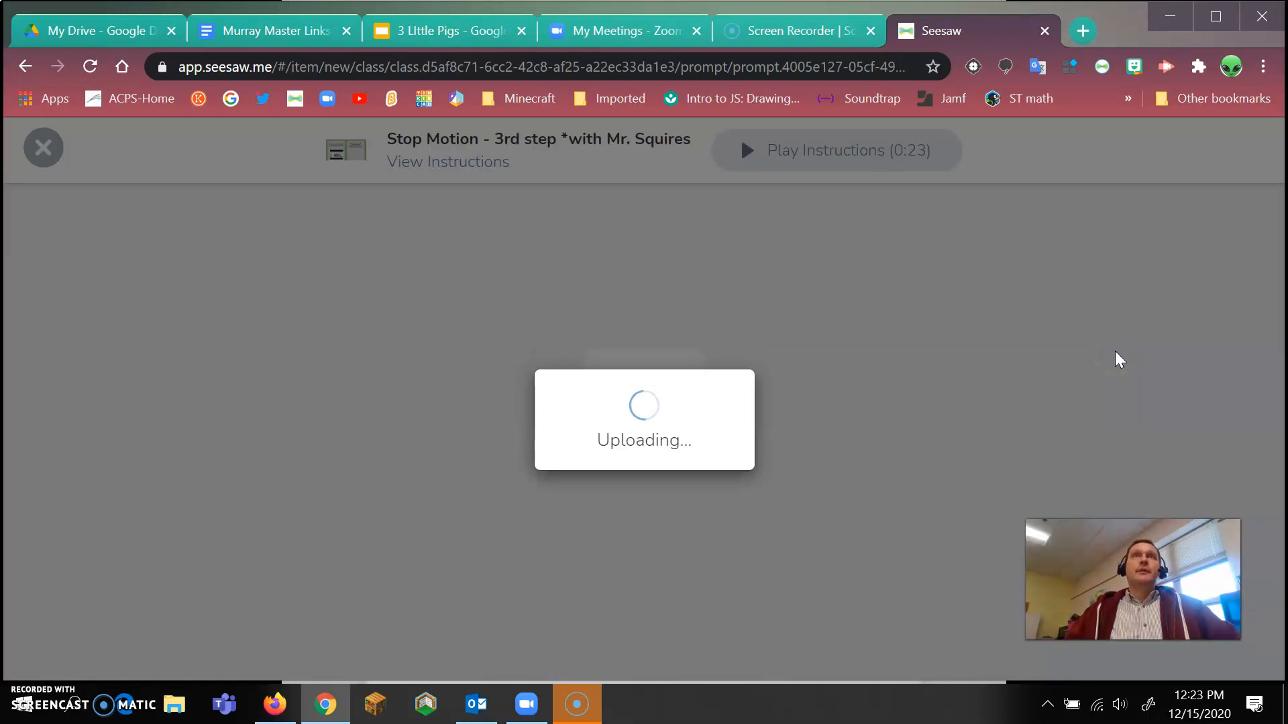